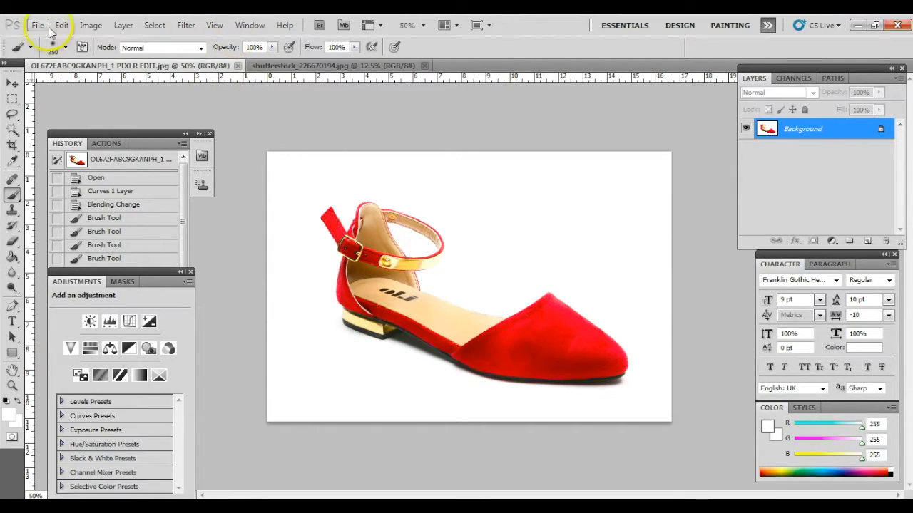
# Step: Open the unedited red sandal JPEG from the Desktop as its own document
pyautogui.click(38, 25)
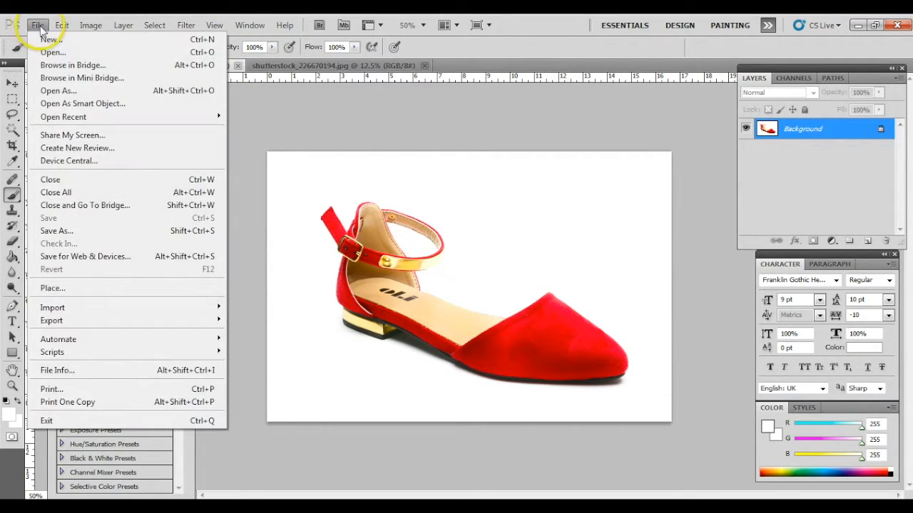
pyautogui.click(53, 51)
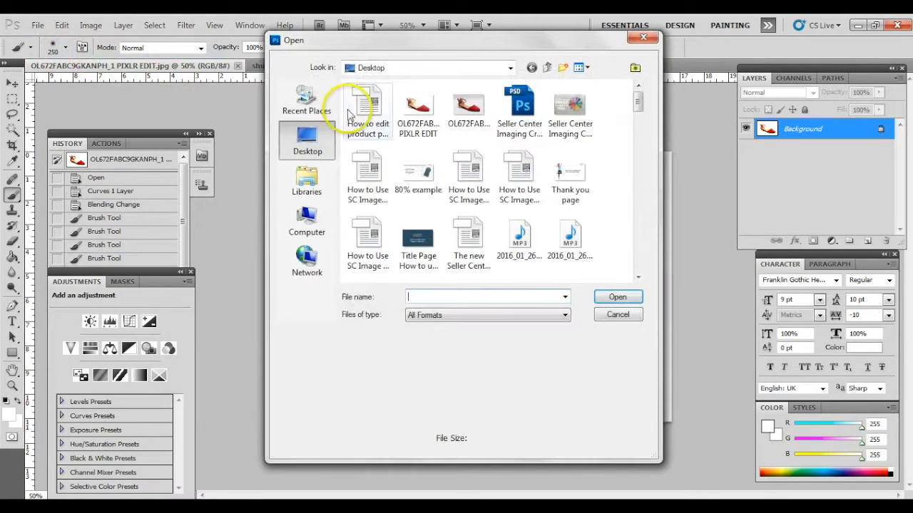
pyautogui.click(467, 107)
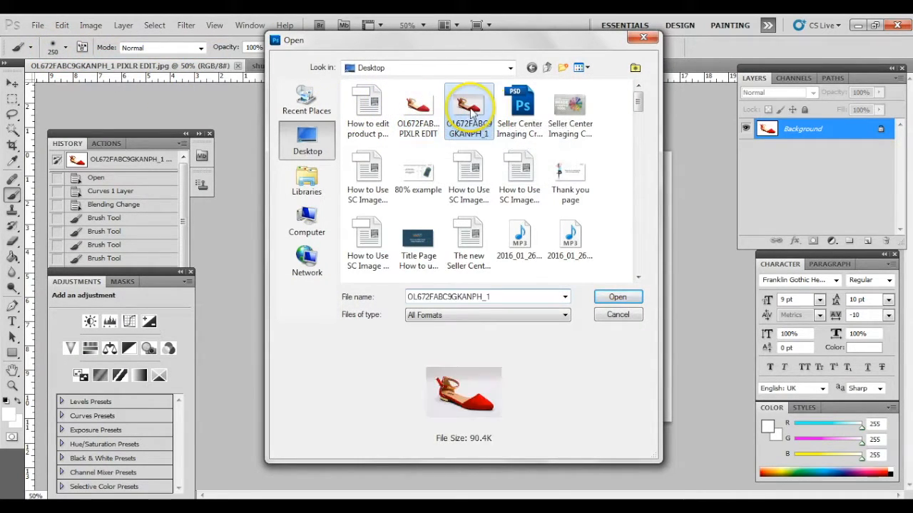
pyautogui.click(616, 296)
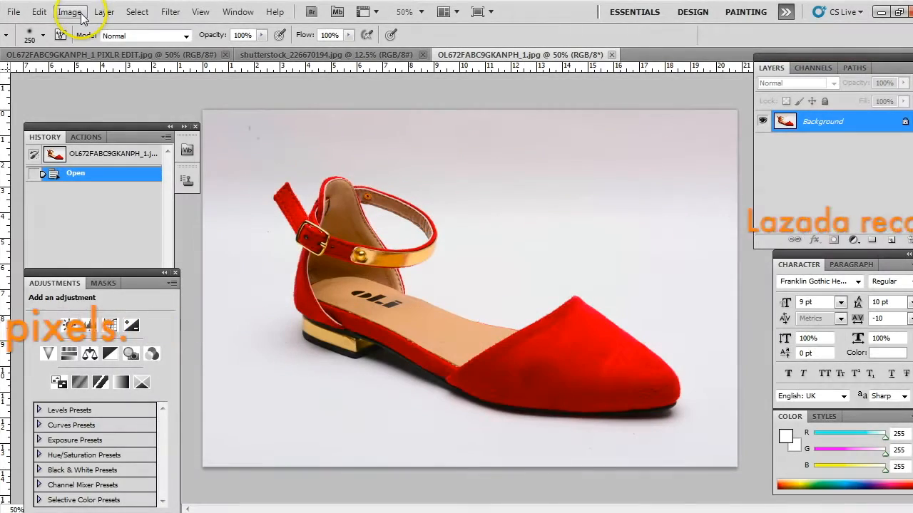
# Step: Resize the image to 1200 by 801 pixels with proportions constrained
pyautogui.click(70, 11)
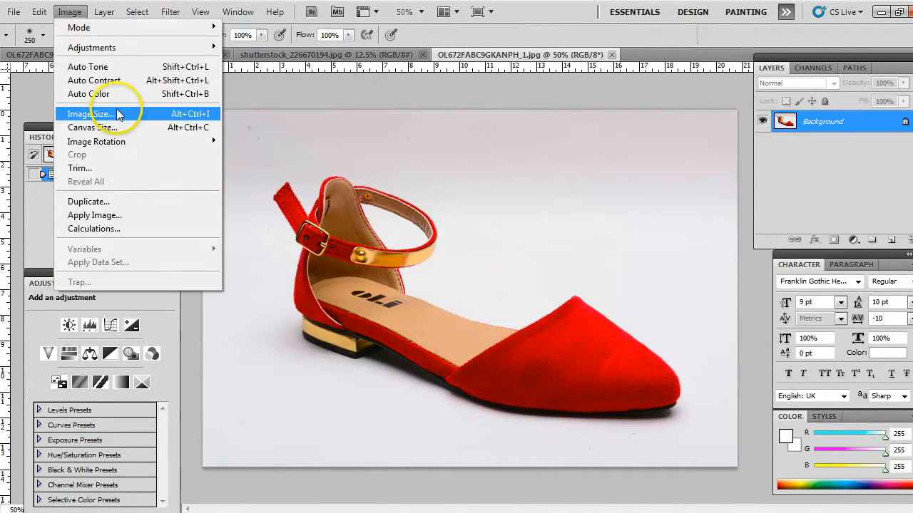
pyautogui.click(90, 114)
pyautogui.write('1200')
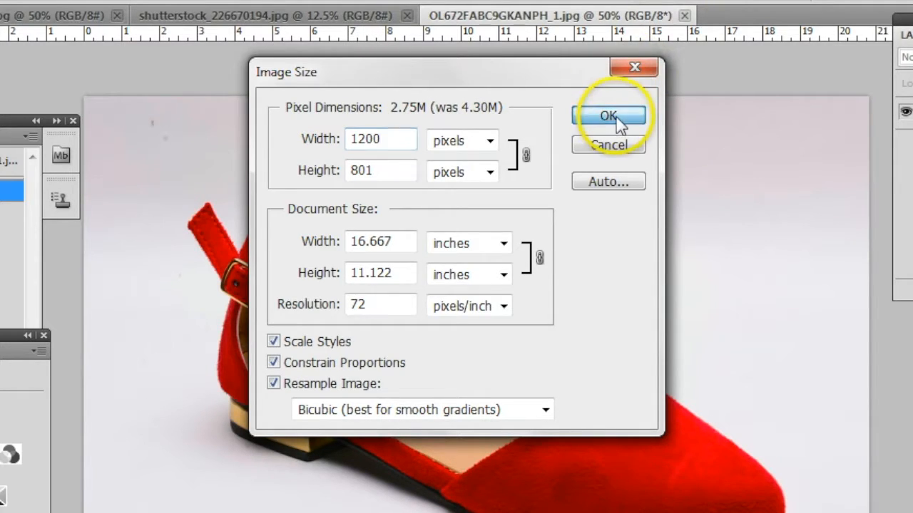
pyautogui.click(607, 115)
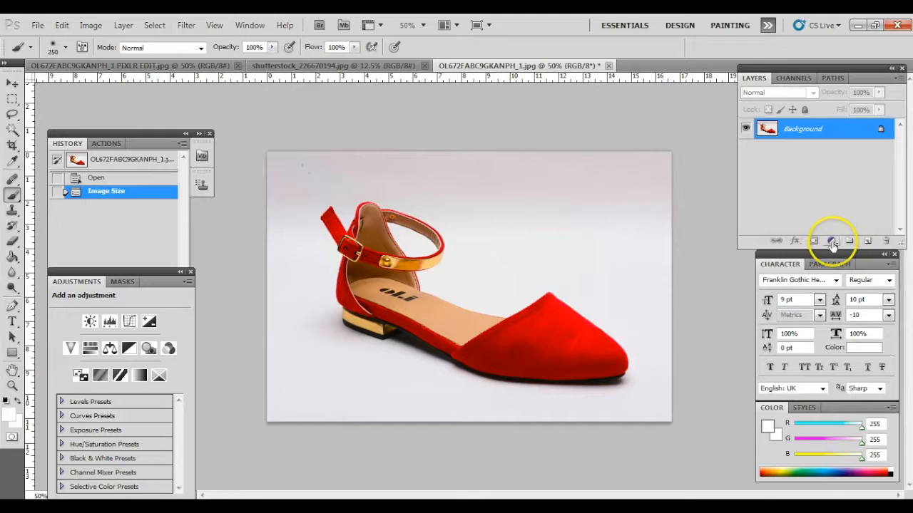
# Step: Add a Curves adjustment layer and set its white point from the grey backdrop
pyautogui.click(833, 239)
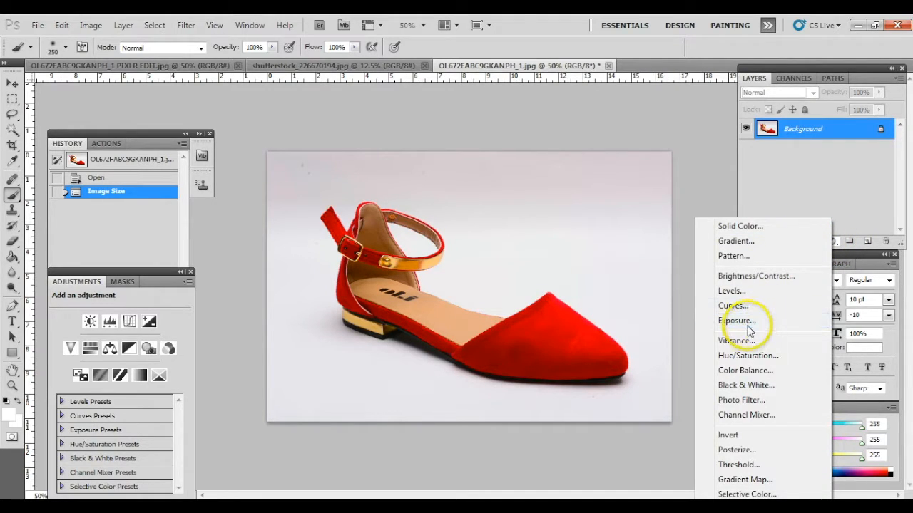
pyautogui.click(731, 305)
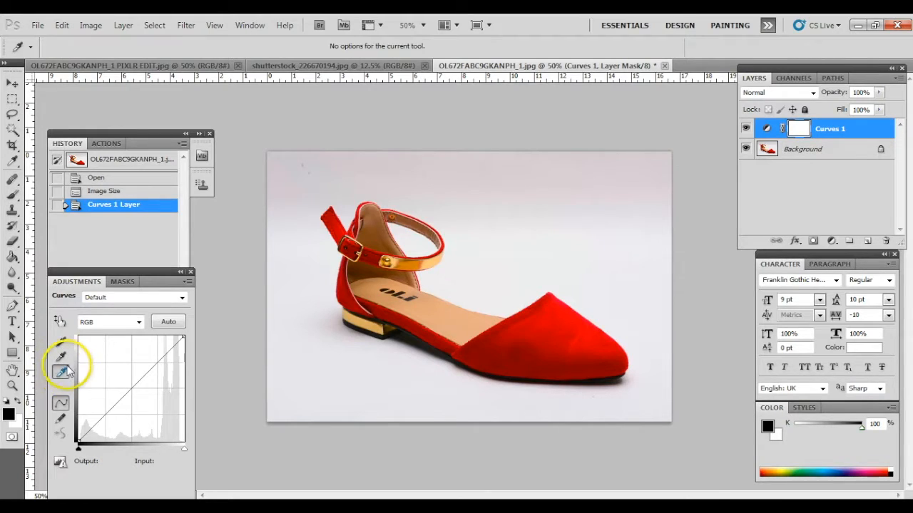
pyautogui.moveTo(62, 372)
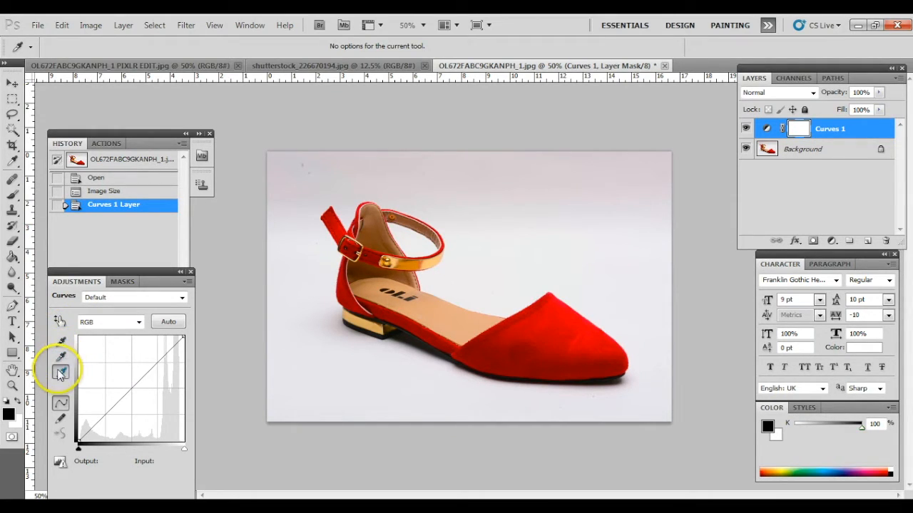
pyautogui.moveTo(60, 372)
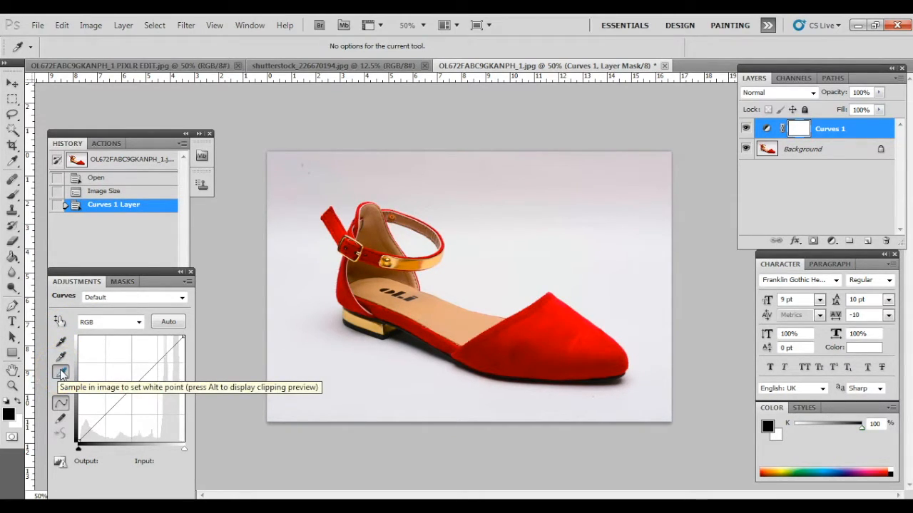
pyautogui.click(586, 194)
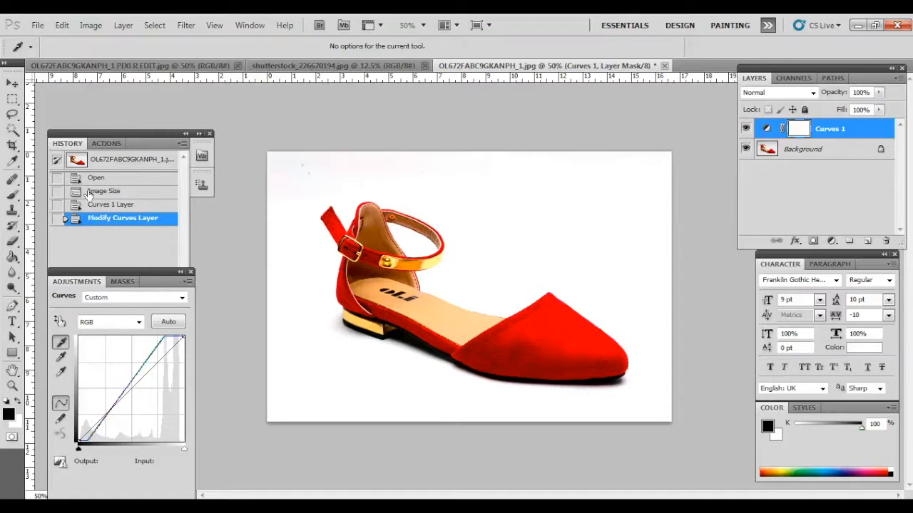
pyautogui.moveTo(649, 298)
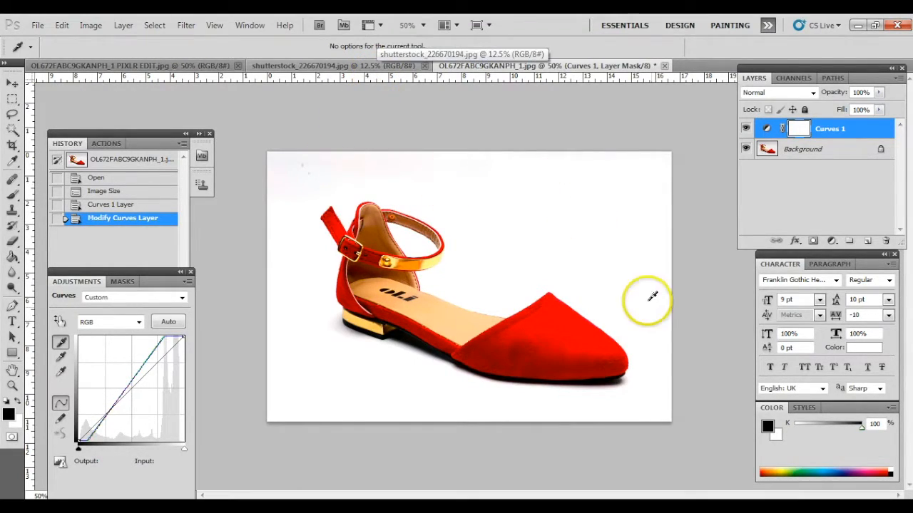
pyautogui.moveTo(299, 188)
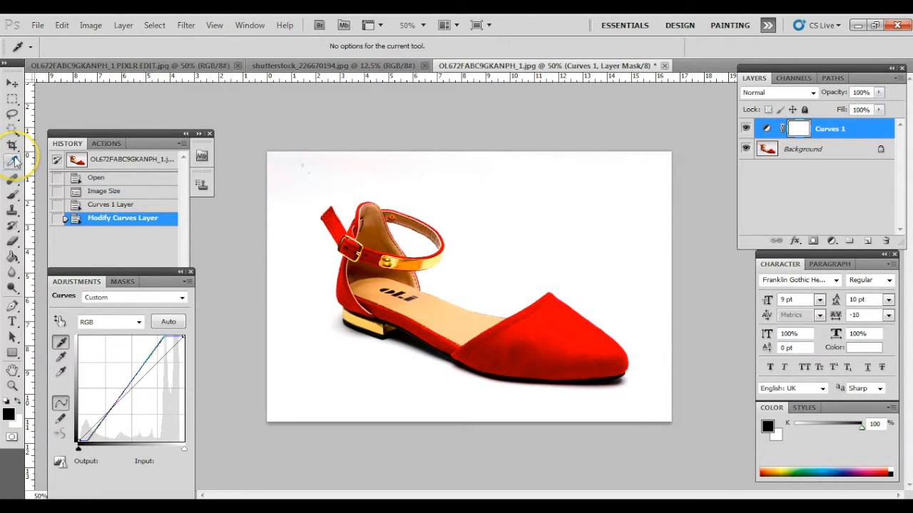
pyautogui.click(12, 162)
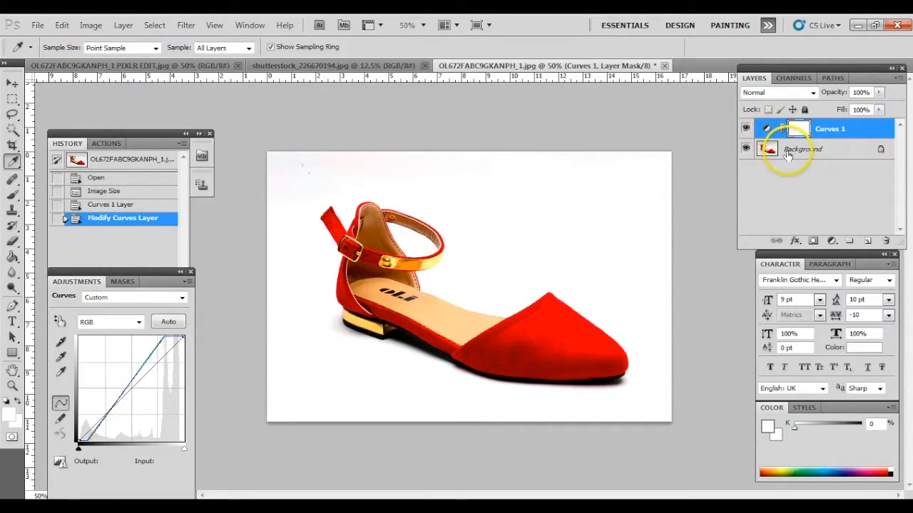
pyautogui.click(801, 150)
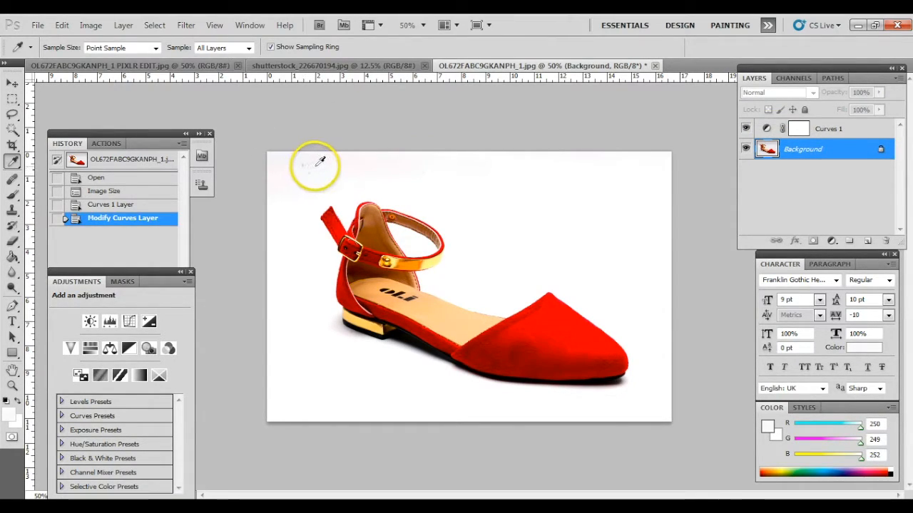
pyautogui.moveTo(777, 349)
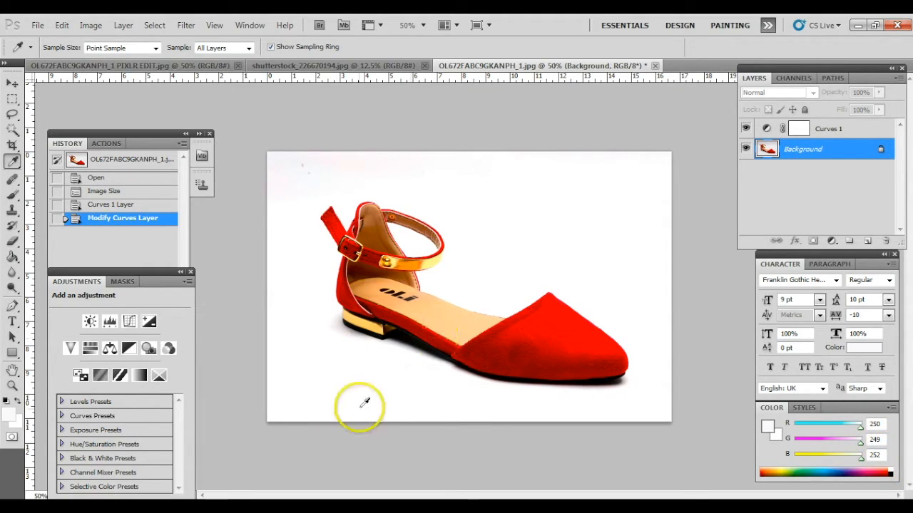
pyautogui.moveTo(321, 397)
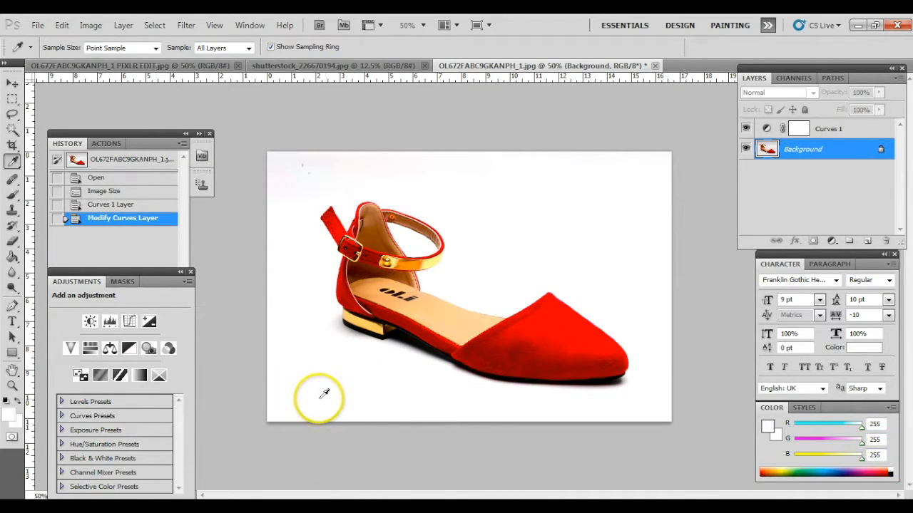
pyautogui.moveTo(645, 396)
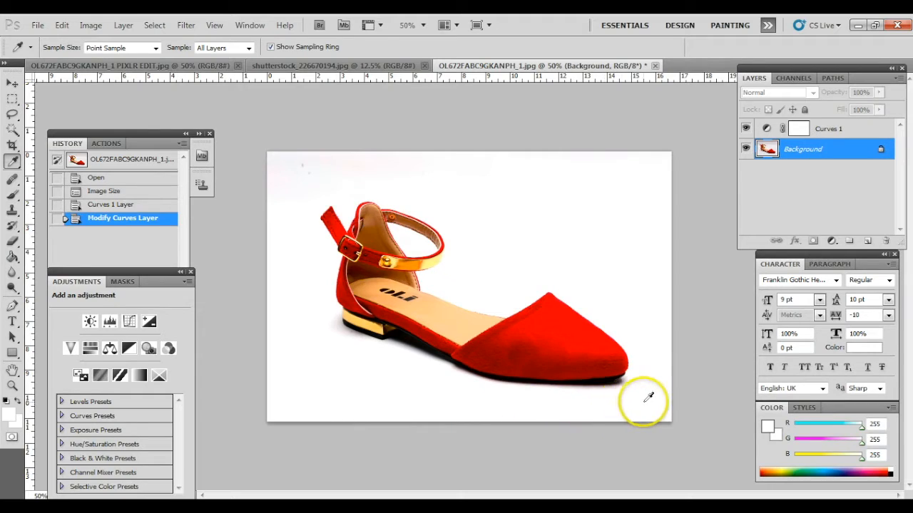
pyautogui.moveTo(873, 426)
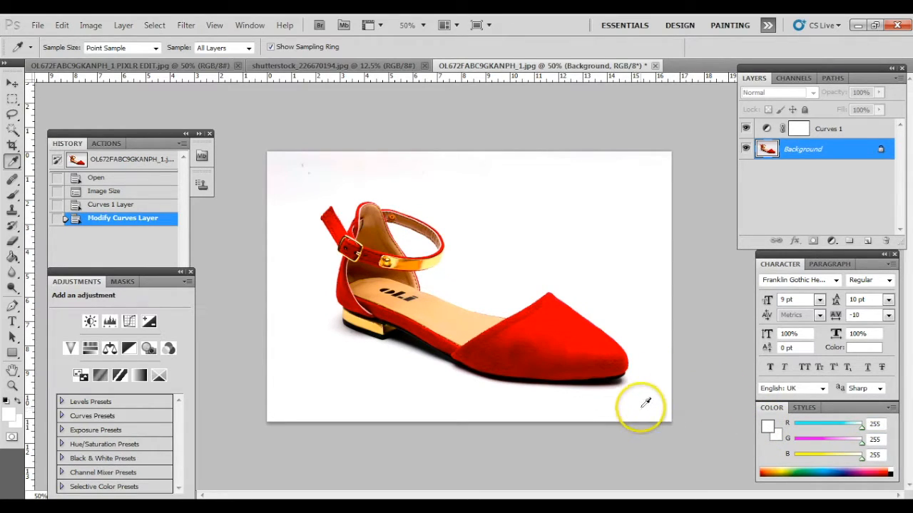
pyautogui.moveTo(644, 400)
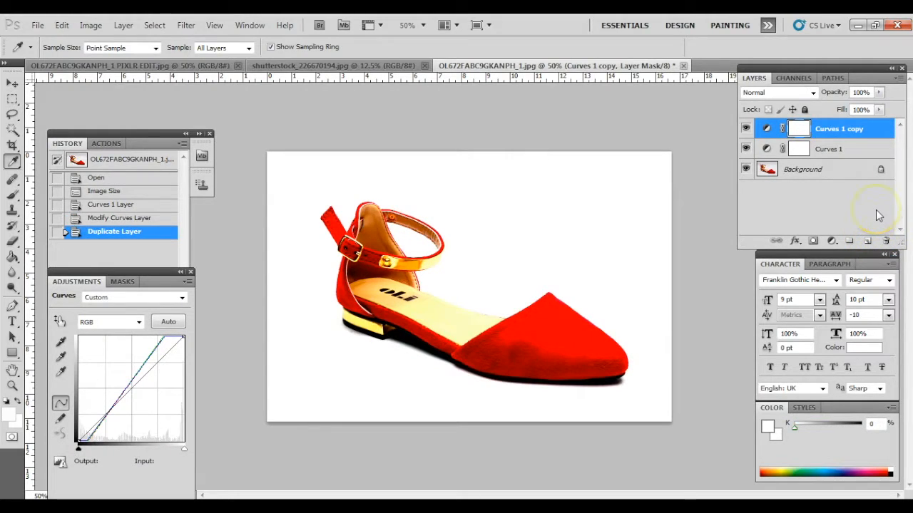
pyautogui.moveTo(884, 208)
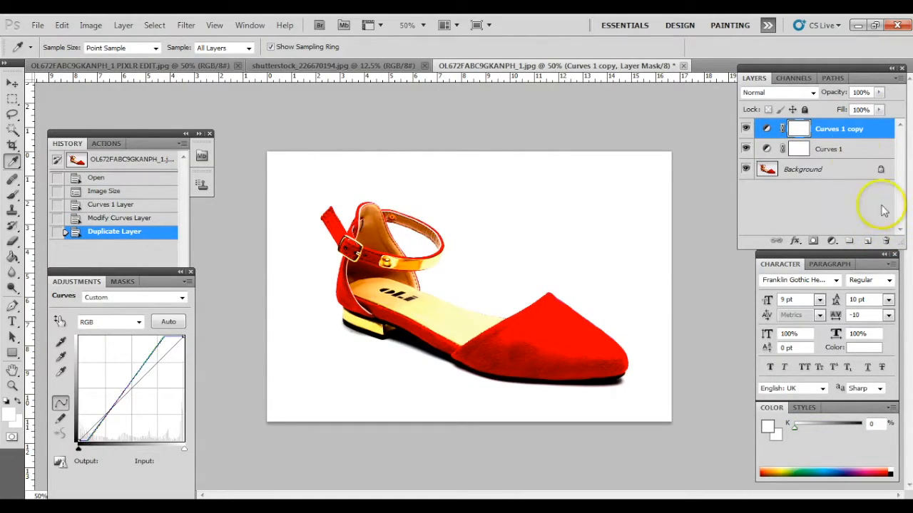
# Step: Set the duplicated Curves 1 copy layer to Screen blending mode
pyautogui.click(778, 91)
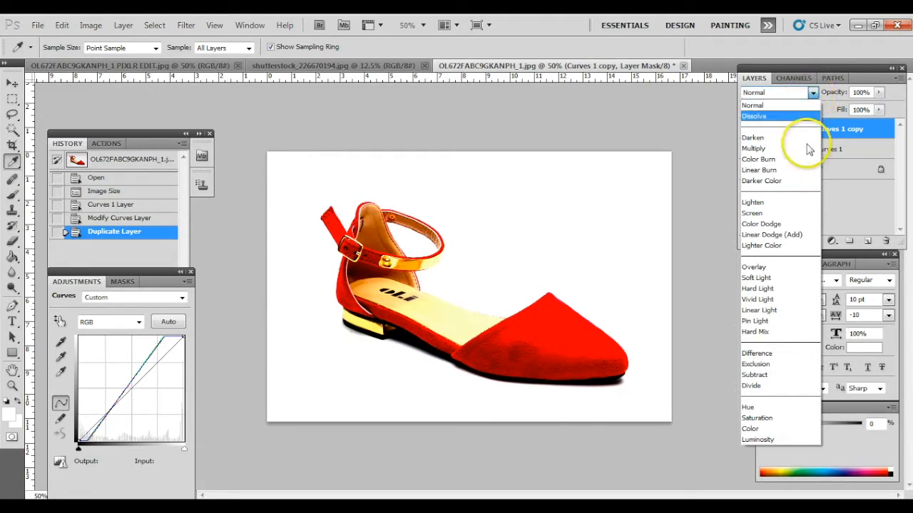
pyautogui.moveTo(768, 214)
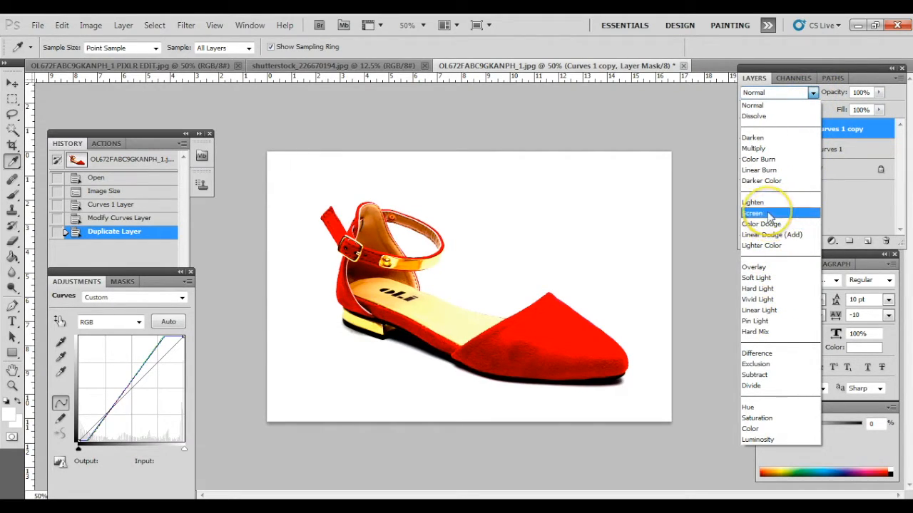
pyautogui.click(753, 213)
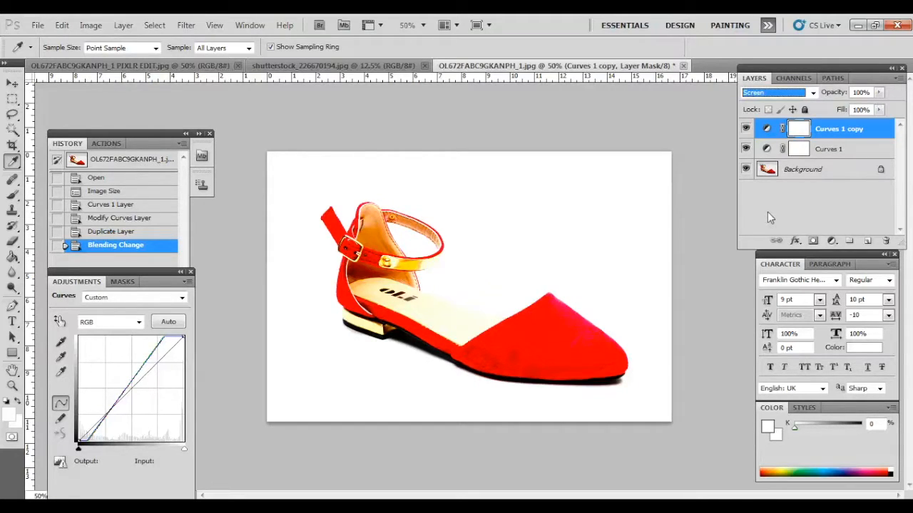
pyautogui.click(746, 168)
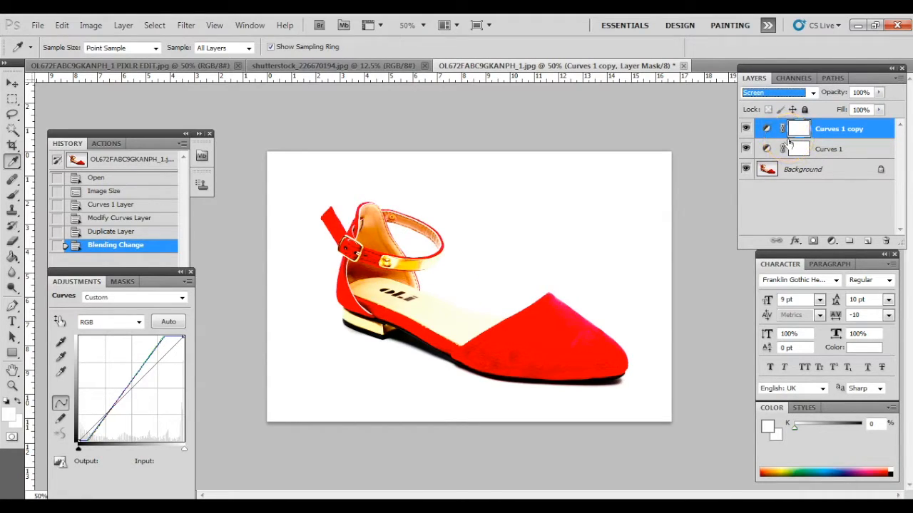
pyautogui.moveTo(339, 182)
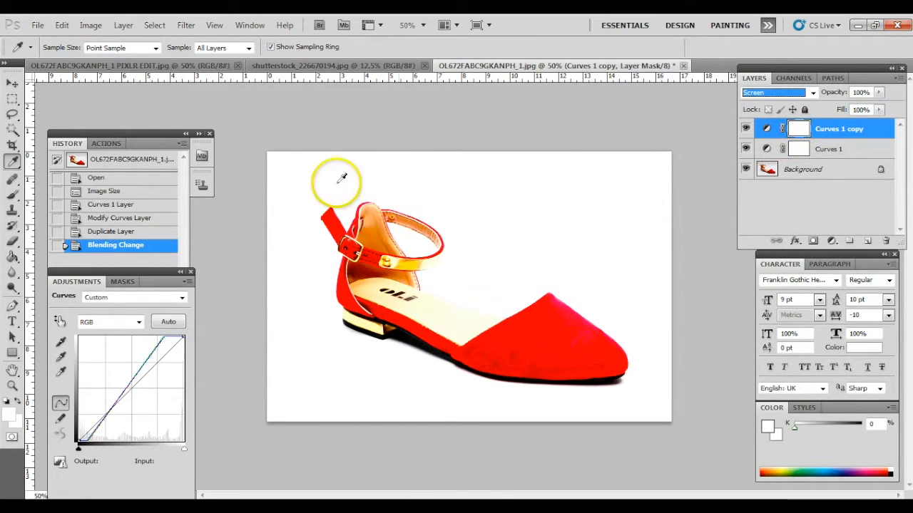
# Step: Brush black onto the Curves 1 copy mask over the sandal's toe and strap
pyautogui.click(13, 180)
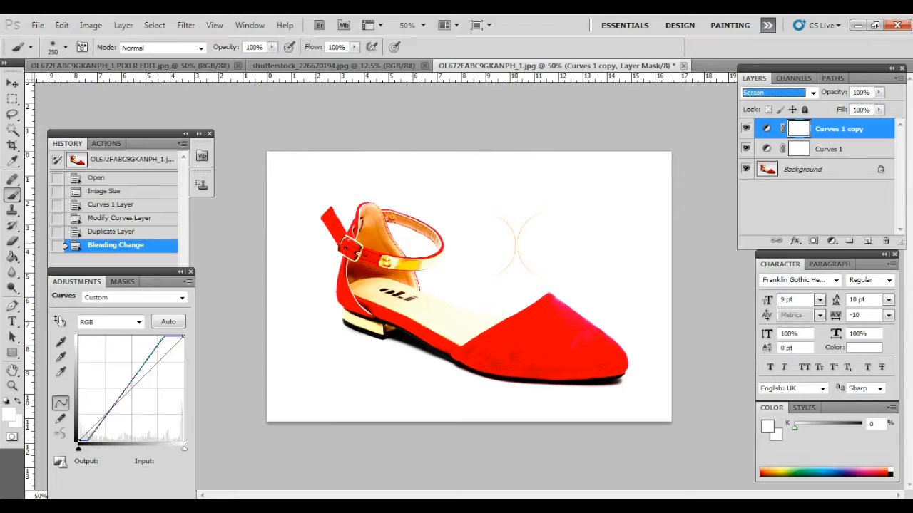
pyautogui.click(459, 331)
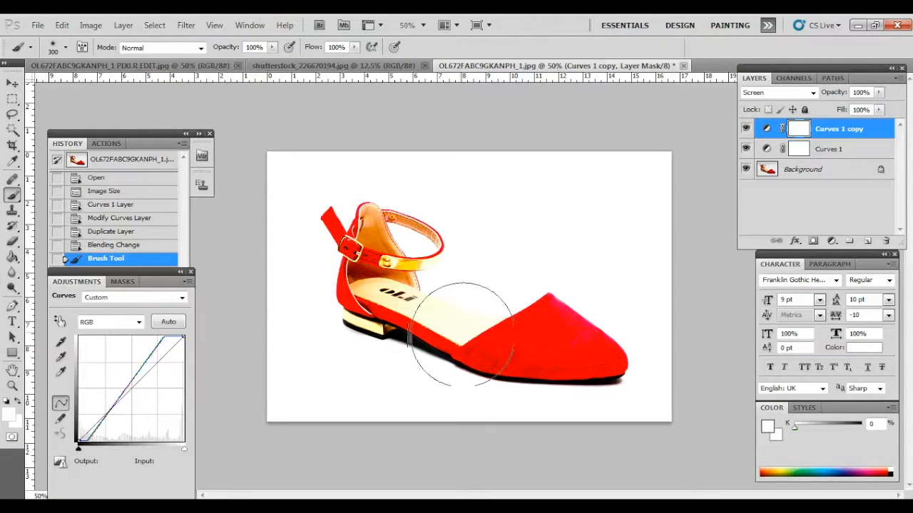
pyautogui.click(801, 169)
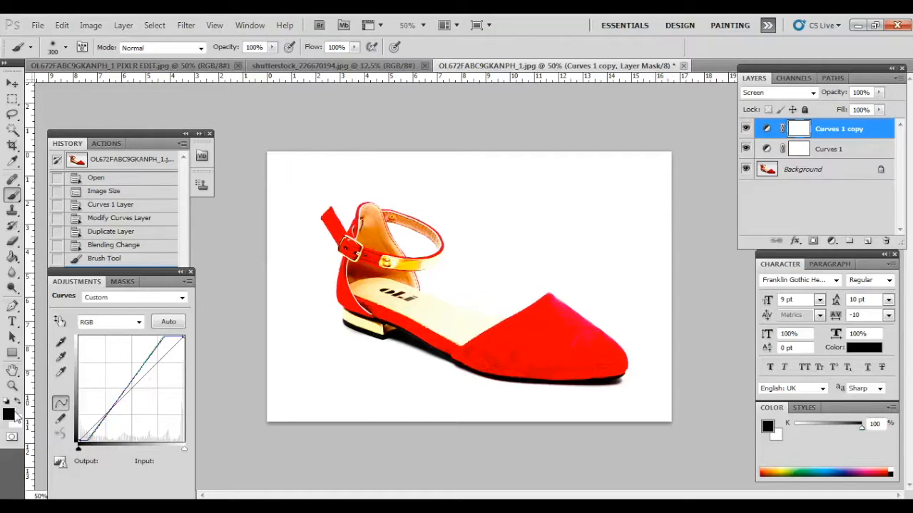
pyautogui.moveTo(211, 368)
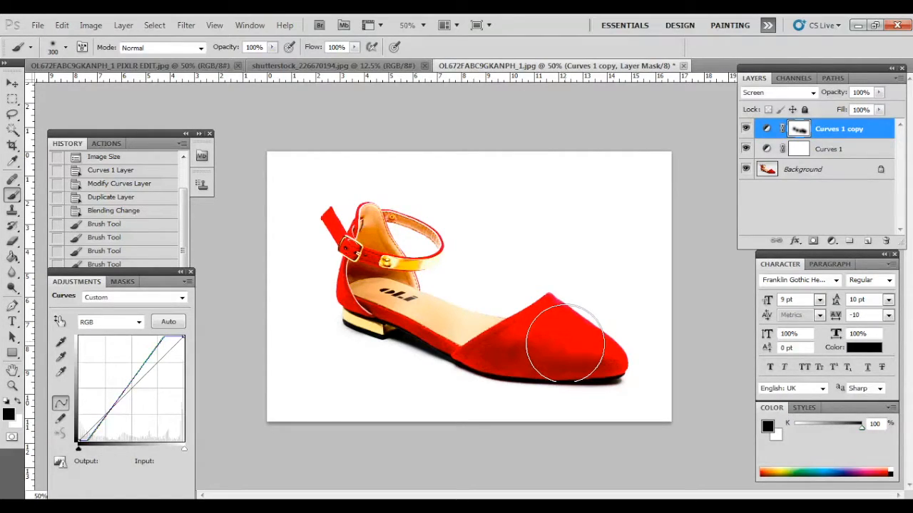
# Step: Set the canvas height to 16.667 inches, matching the width, anchored at centre
pyautogui.click(91, 26)
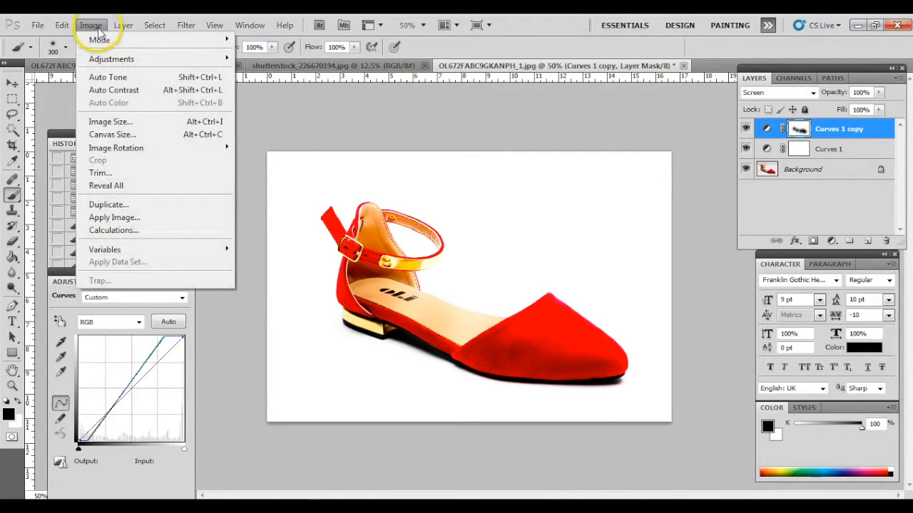
pyautogui.click(111, 134)
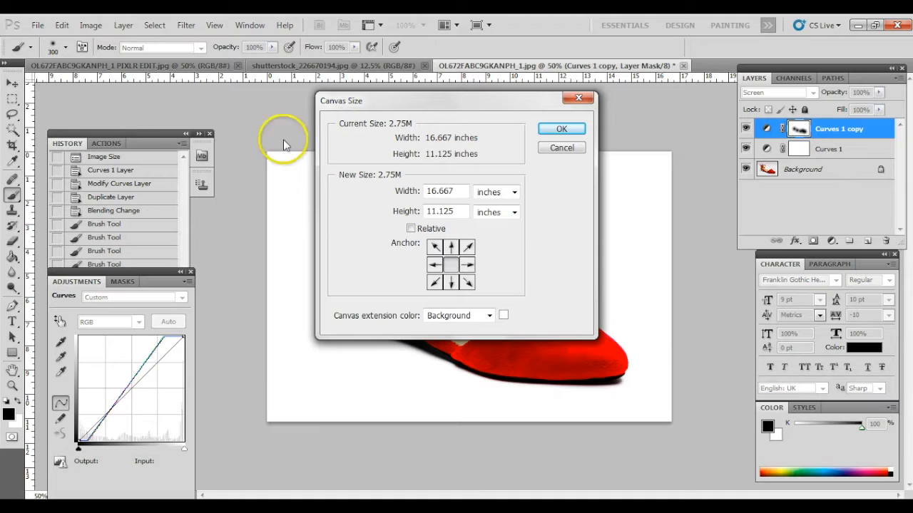
pyautogui.moveTo(450, 265)
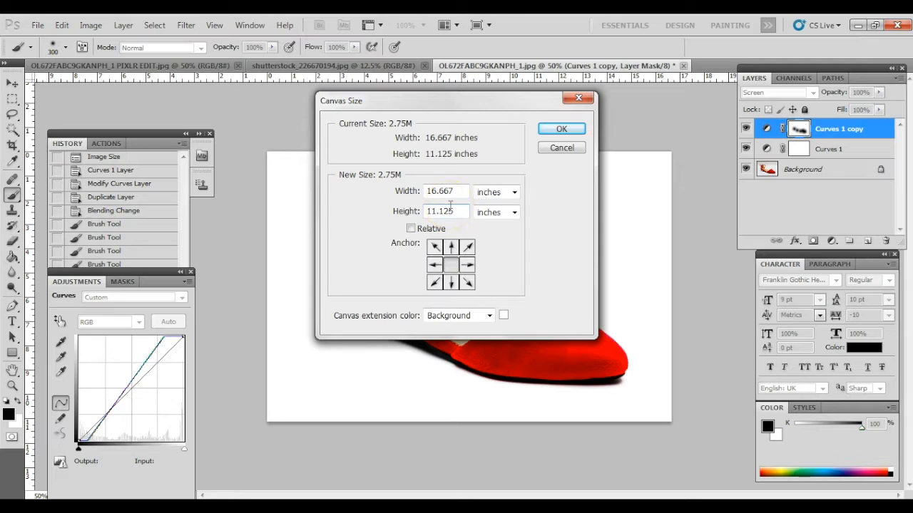
pyautogui.moveTo(445, 211)
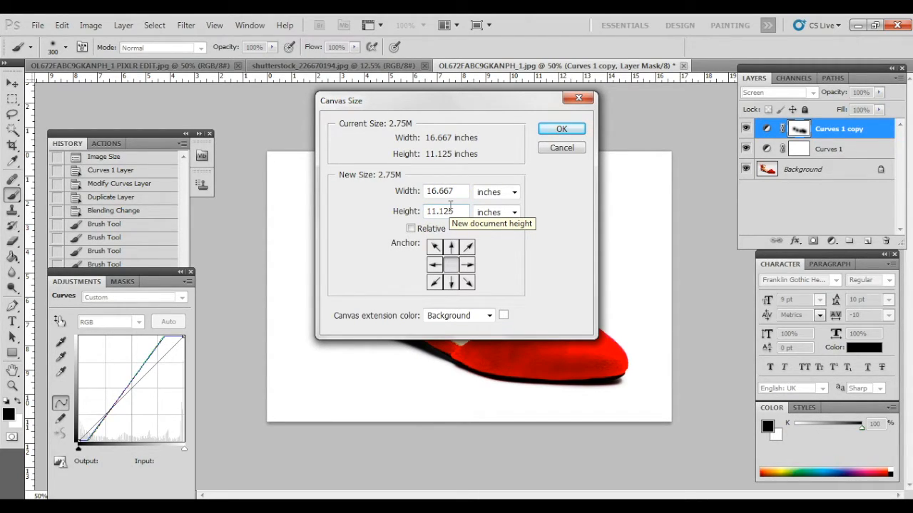
pyautogui.tripleClick(445, 191)
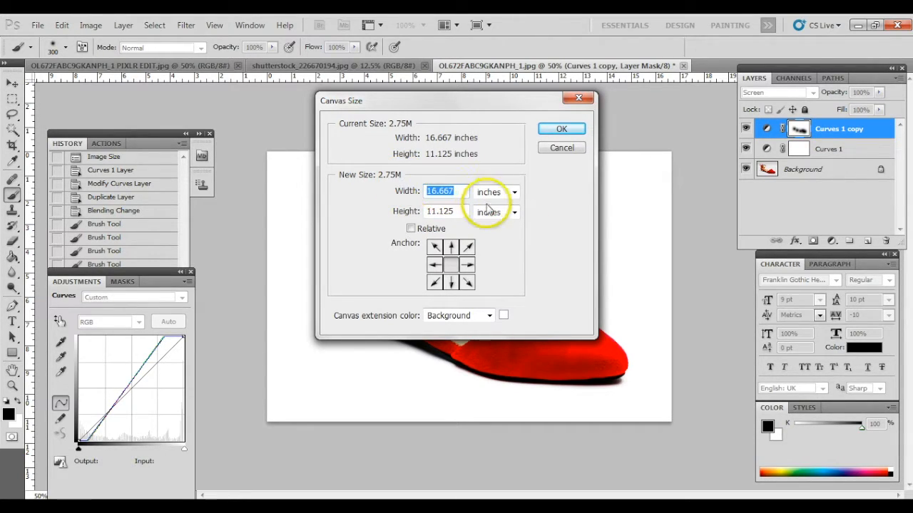
pyautogui.write('16.667')
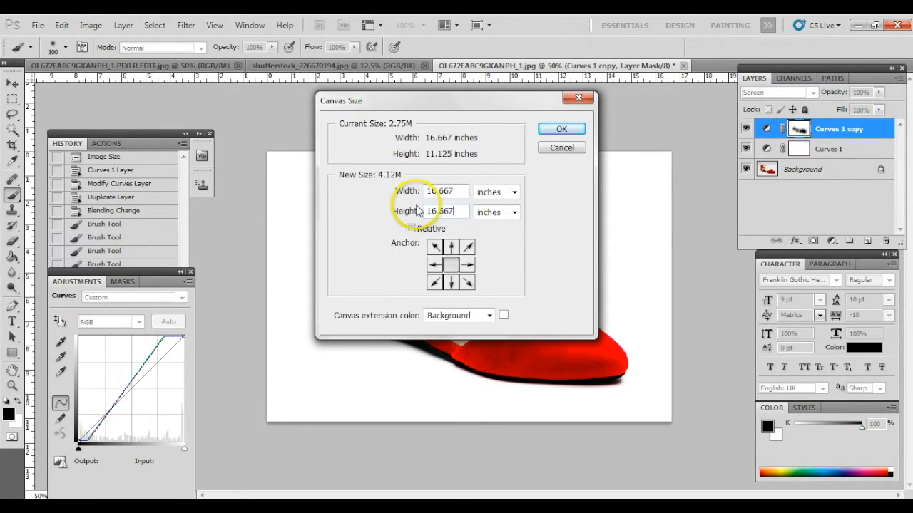
pyautogui.click(562, 129)
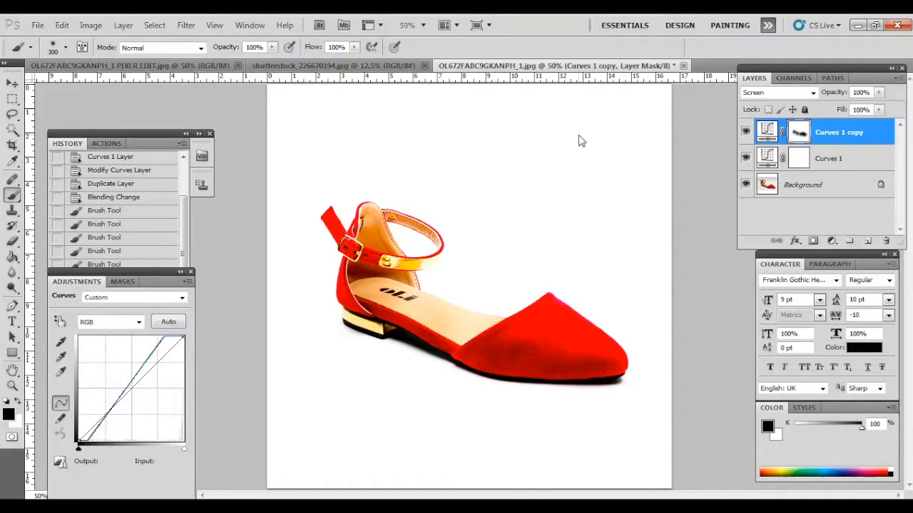
# Step: Crop a tight 3 by 3 inch square around the sandal with the Crop Tool
pyautogui.click(11, 146)
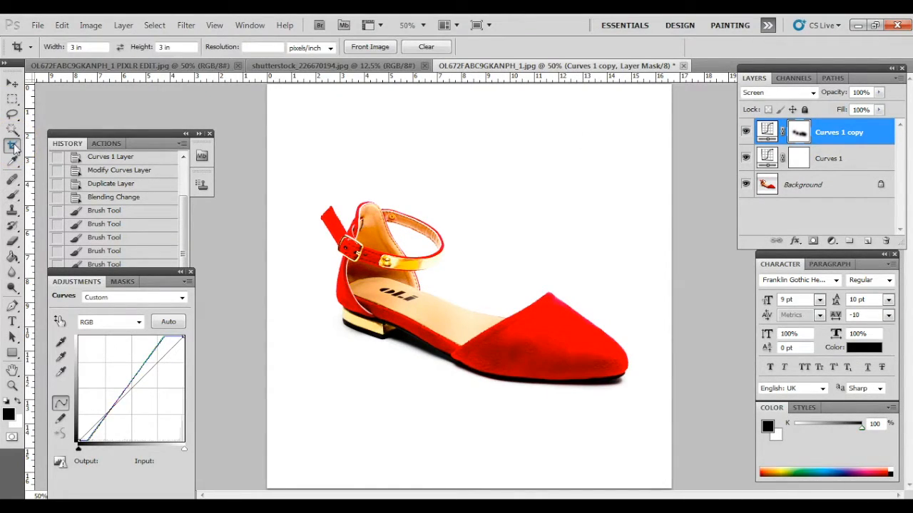
pyautogui.moveTo(12, 145)
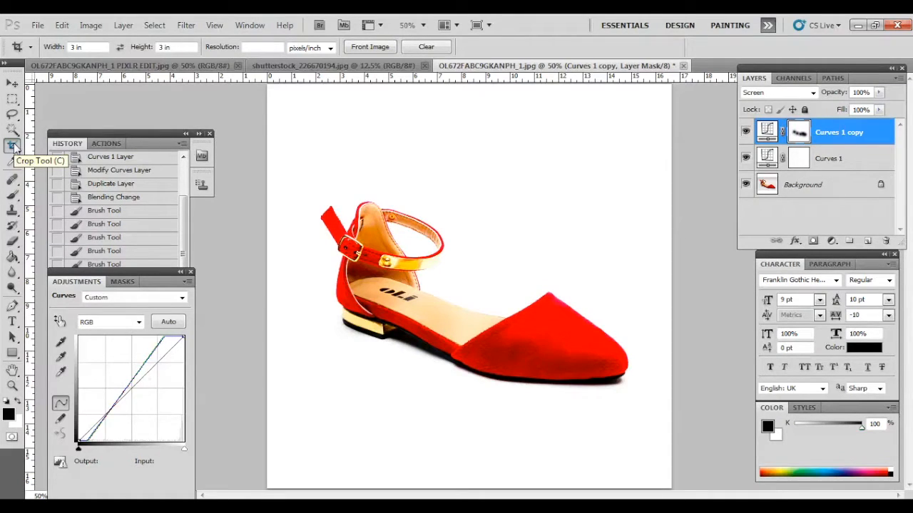
pyautogui.click(12, 83)
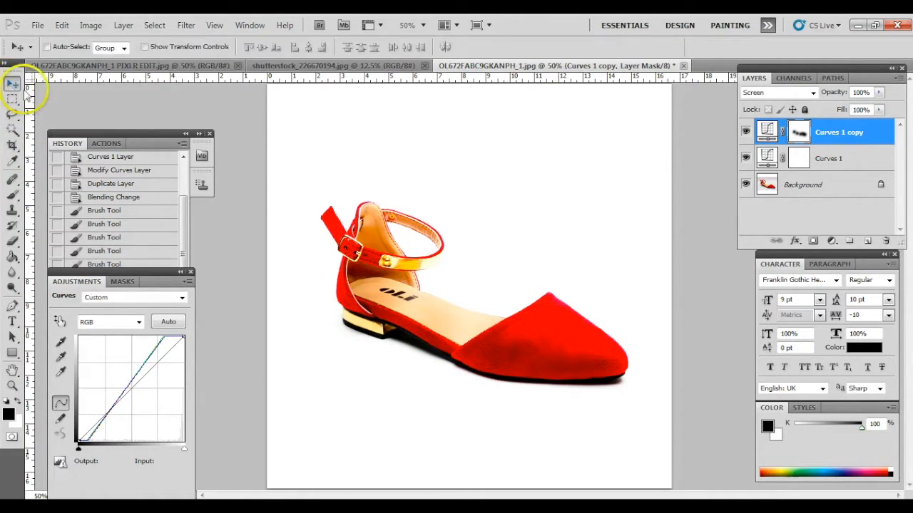
pyautogui.click(12, 146)
pyautogui.write('3')
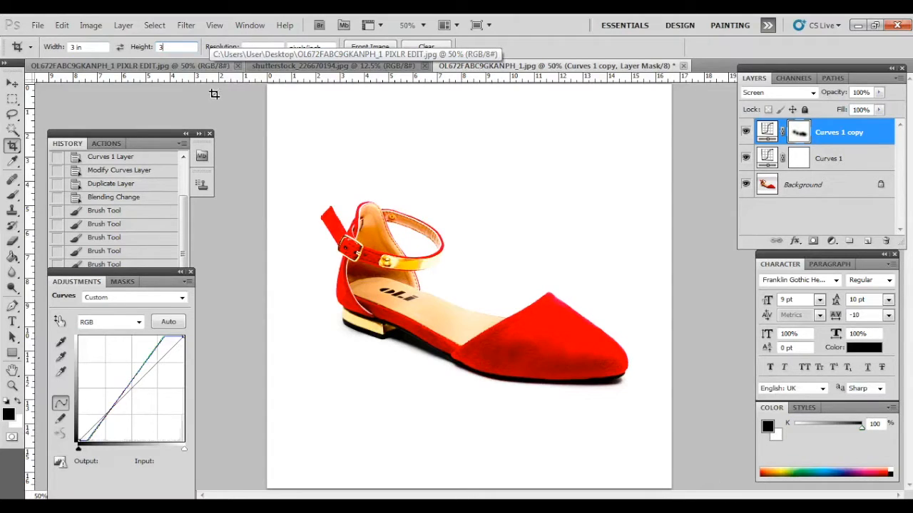
pyautogui.moveTo(305, 123); pyautogui.dragTo(636, 459)
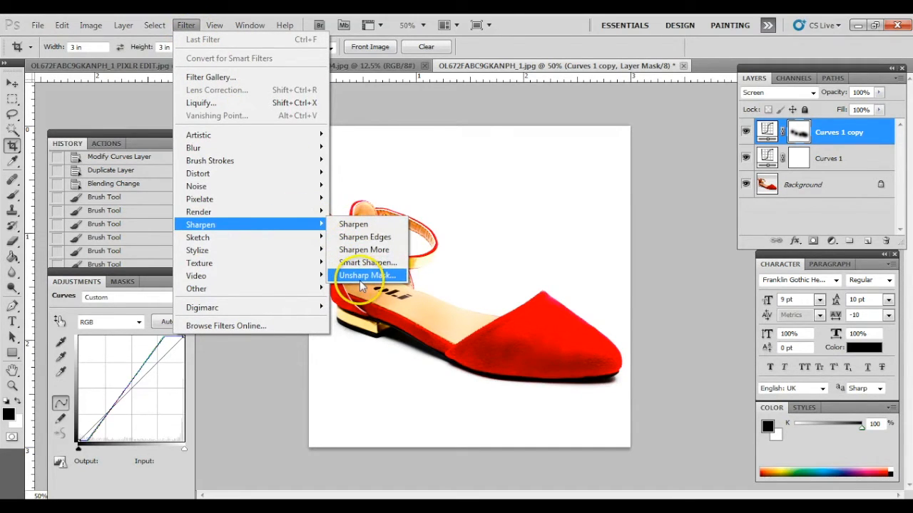
# Step: Apply Unsharp Mask at amount 100%, radius 1.0 pixel, threshold 0
pyautogui.click(368, 275)
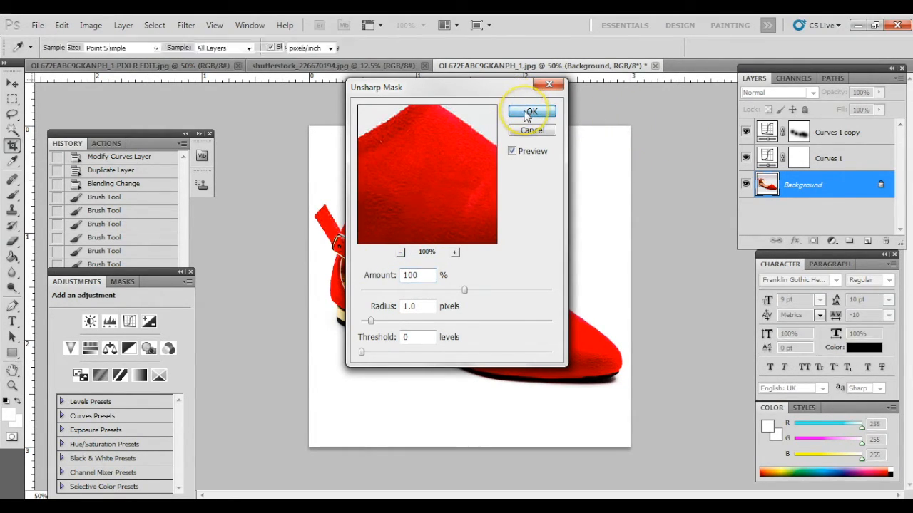
pyautogui.click(531, 111)
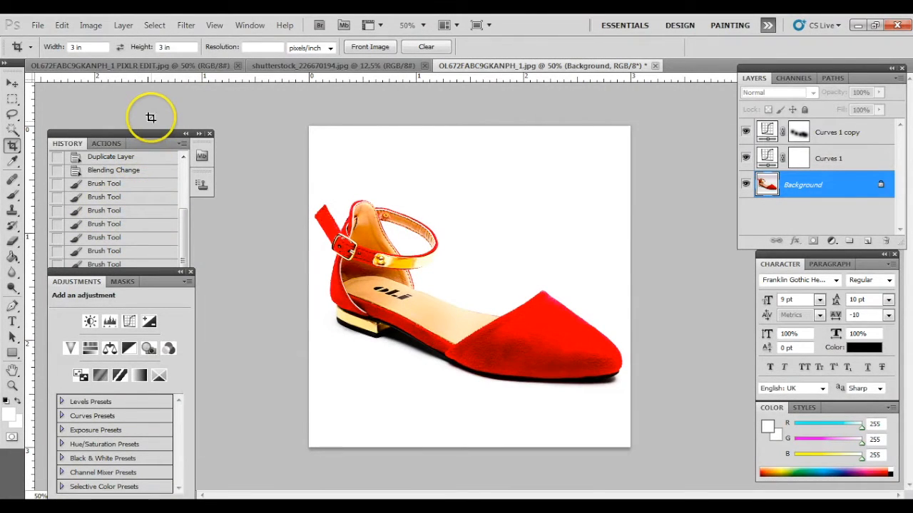
pyautogui.click(122, 26)
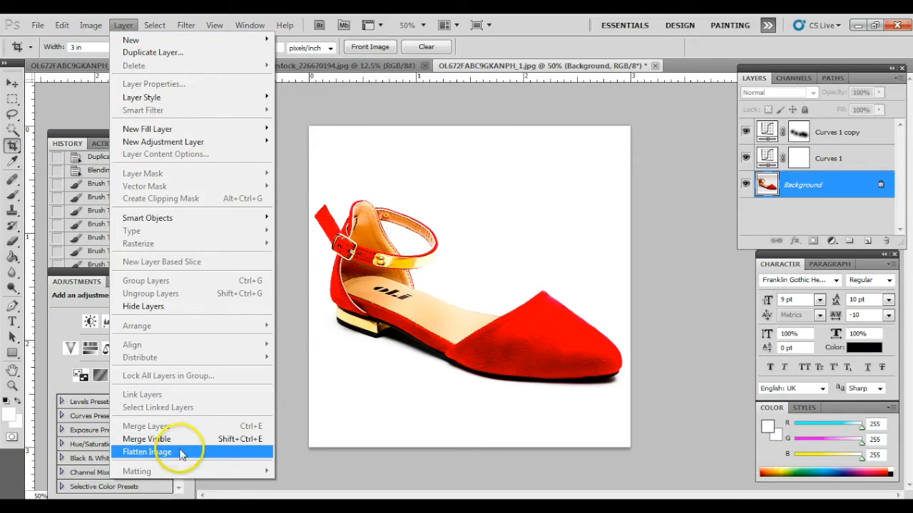
# Step: Flatten all layers into a single Background layer
pyautogui.click(149, 452)
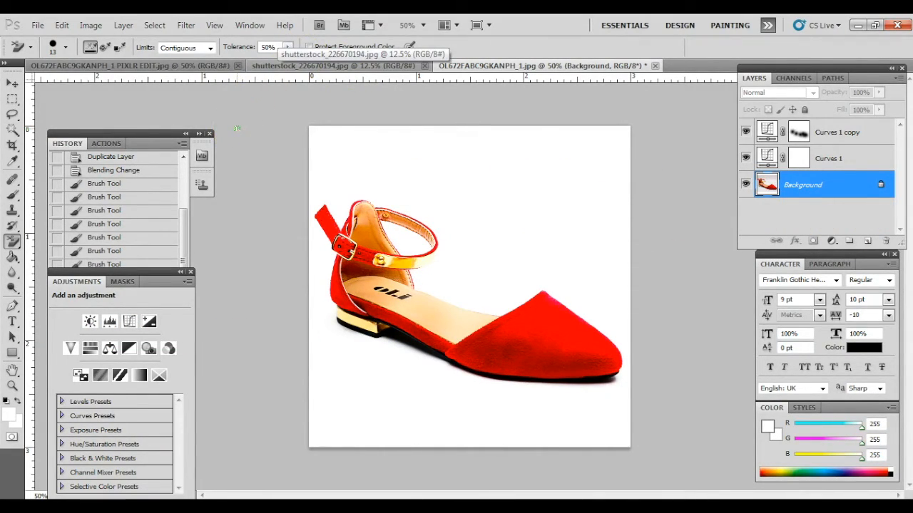
# Step: Save for Web as JPEG High quality 70 and proceed to naming the file on the Desktop
pyautogui.click(37, 25)
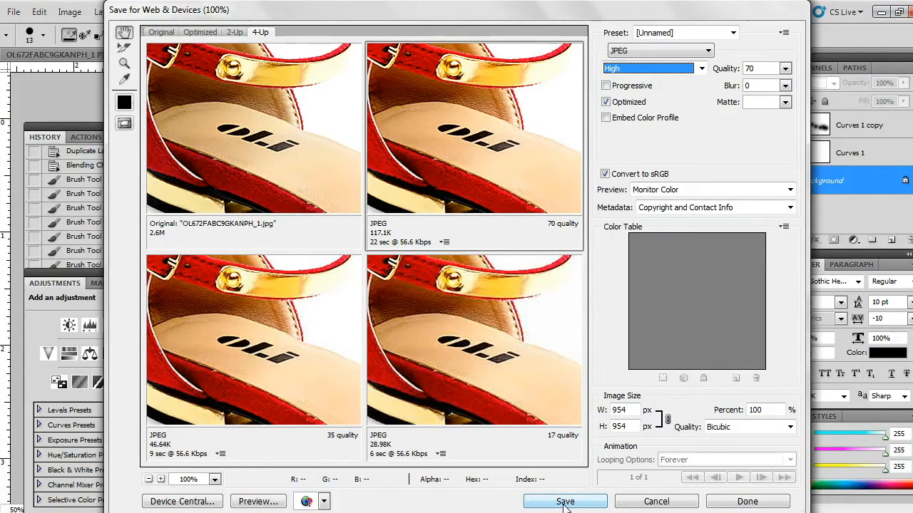
pyautogui.click(565, 502)
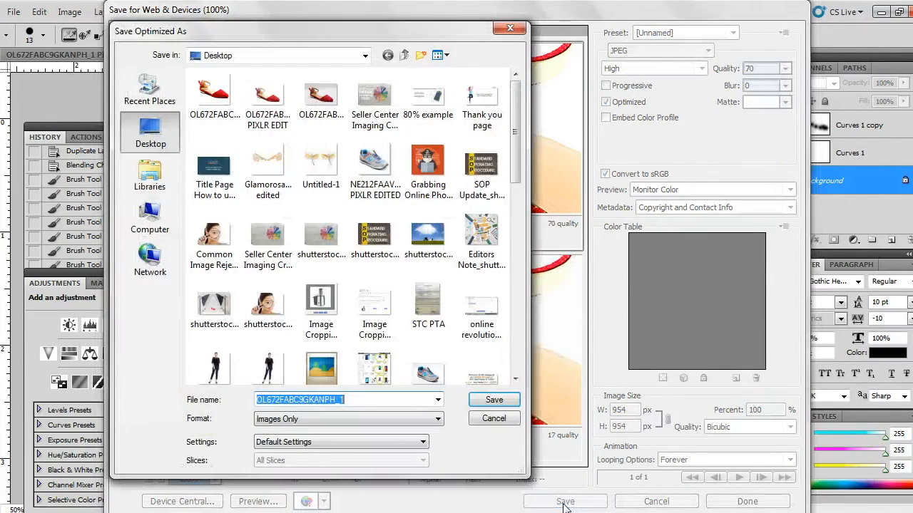
pyautogui.click(345, 399)
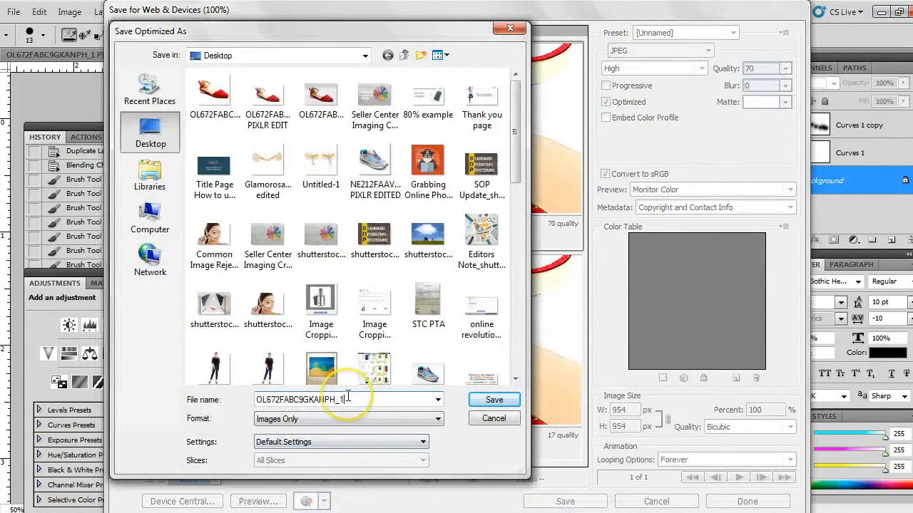